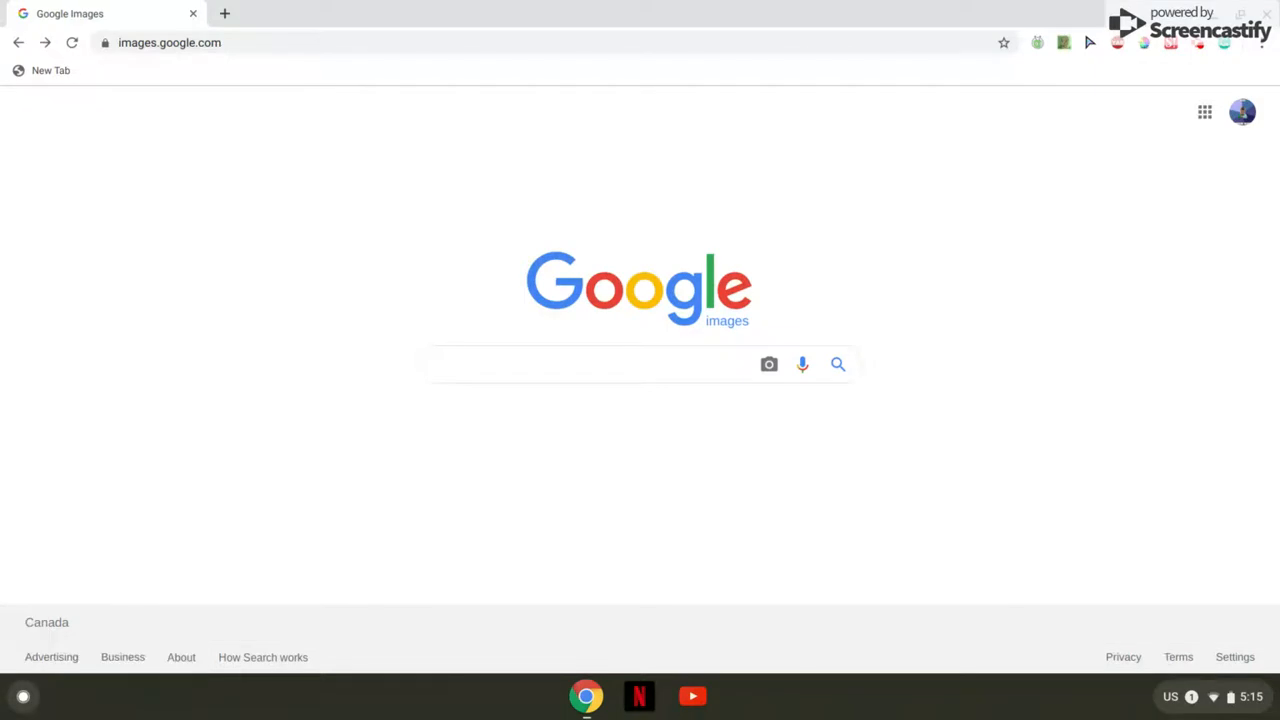
mouse_move(632, 292)
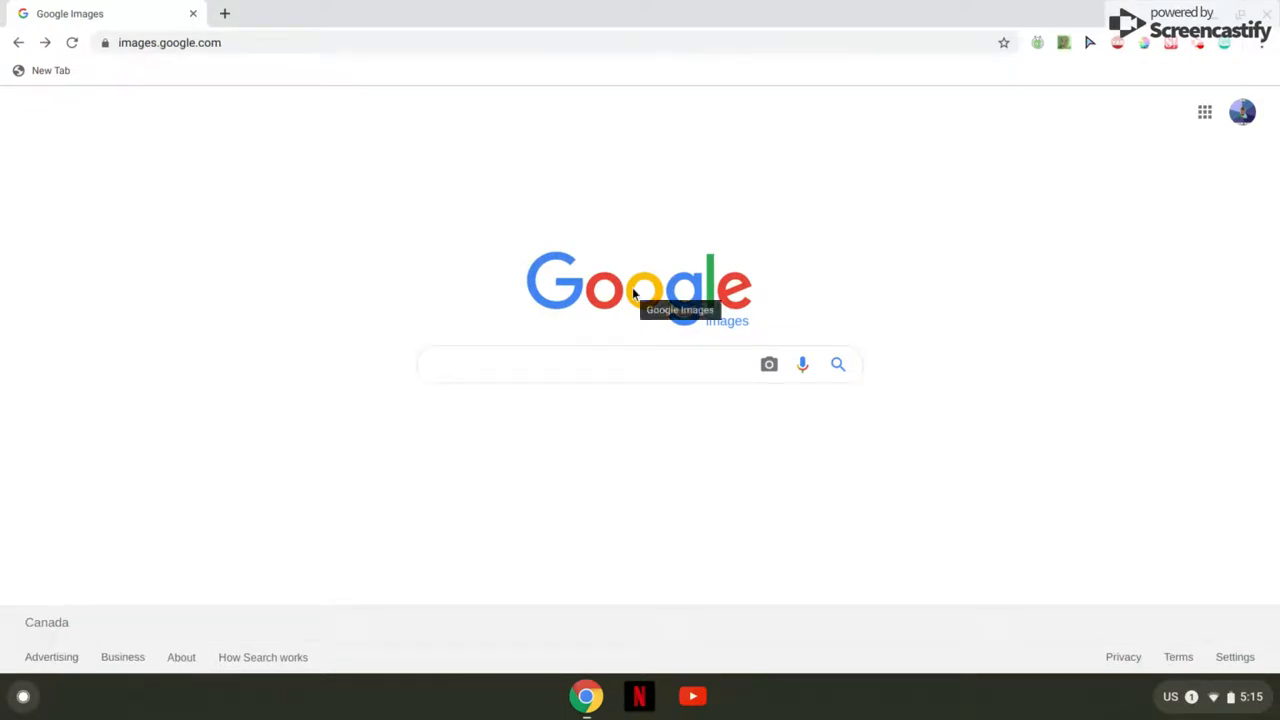
Step: Search Google Images for 'soccer ball' and browse the results down to the Nike balls
left_click(590, 364)
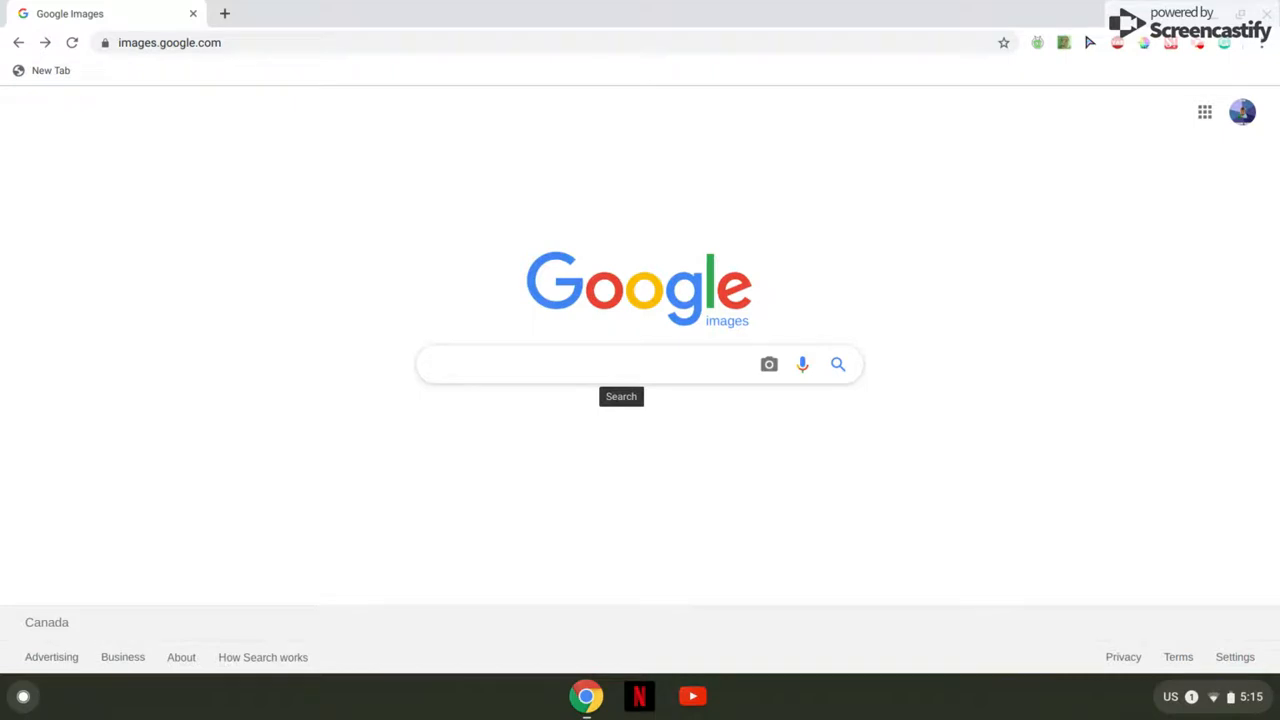
left_click(590, 364)
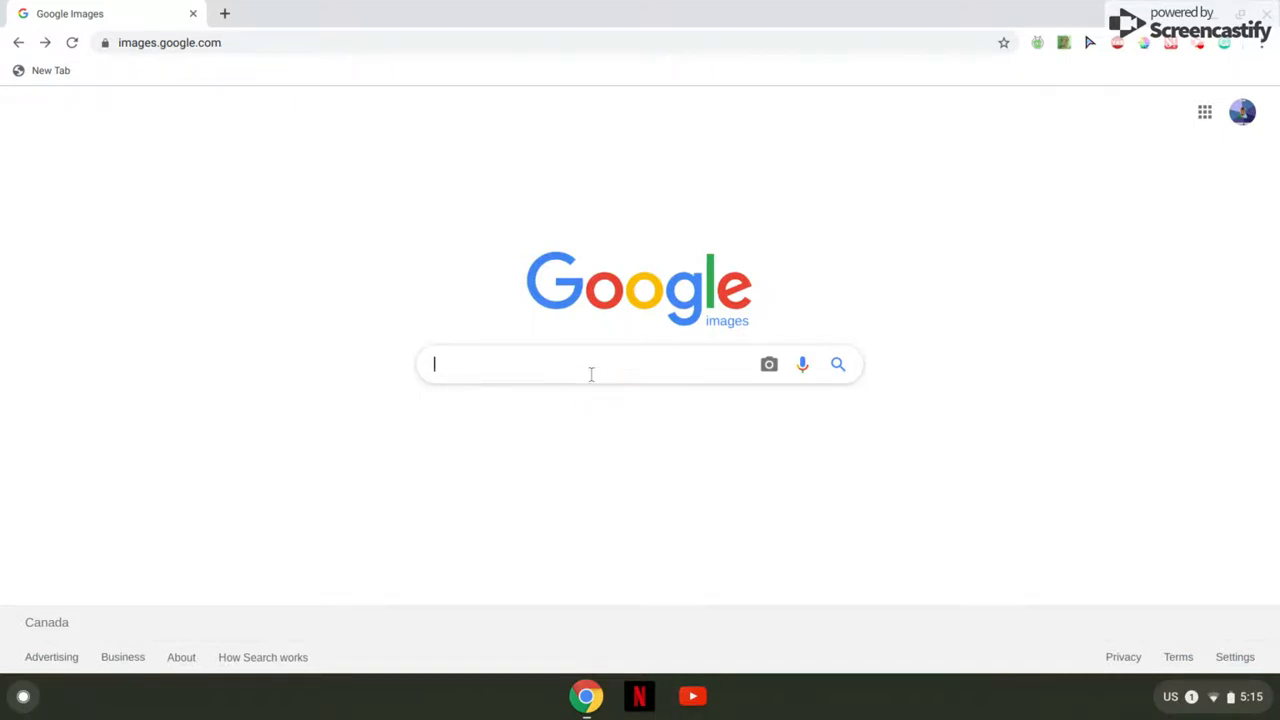
type("soccer")
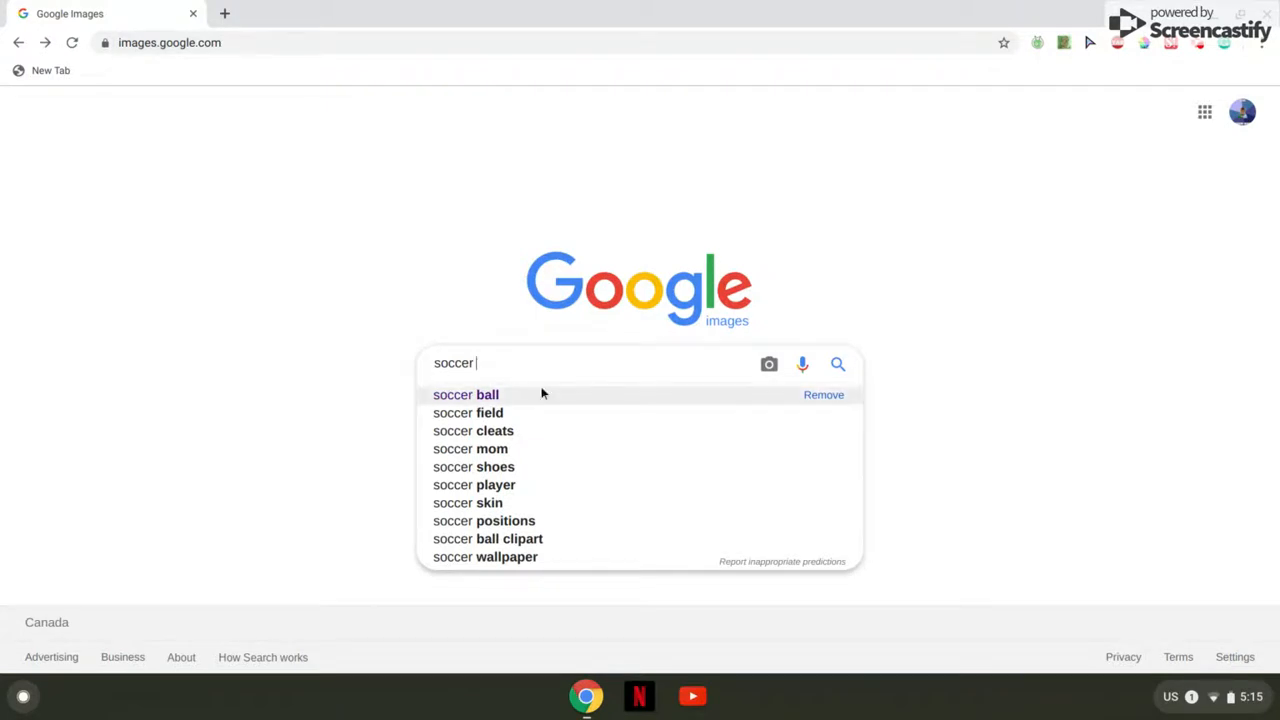
left_click(464, 394)
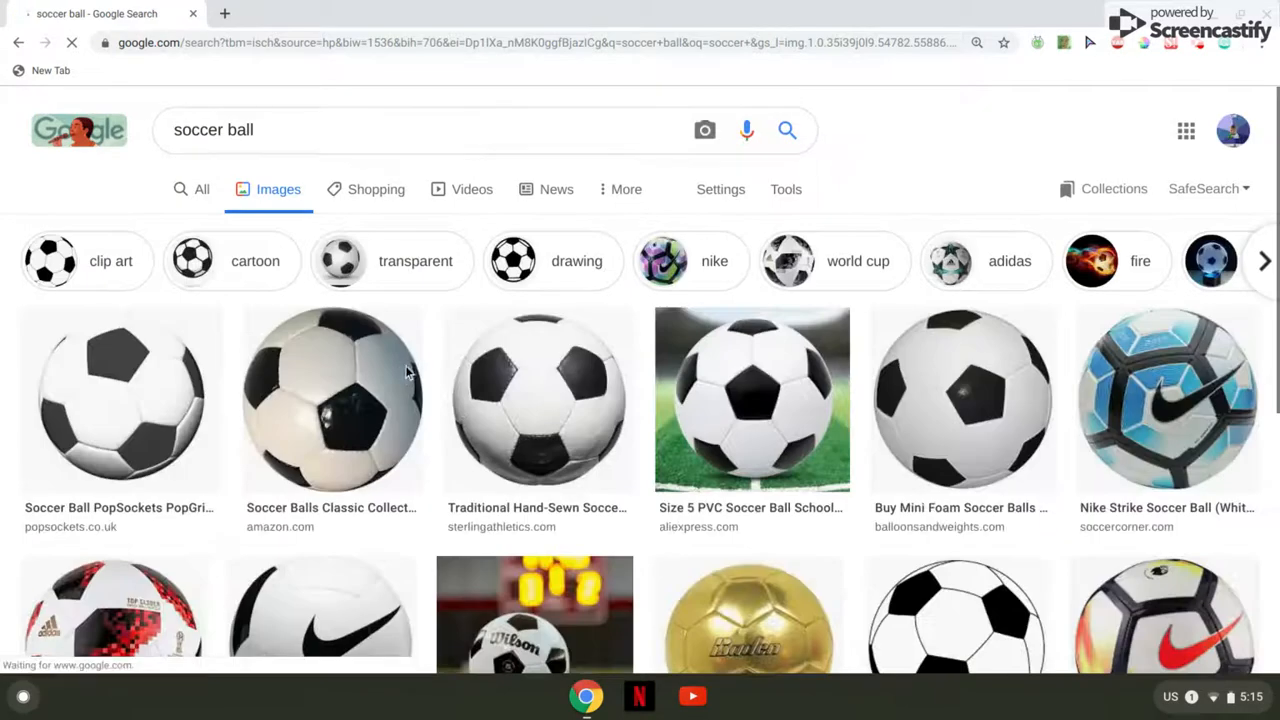
scroll("down", 3)
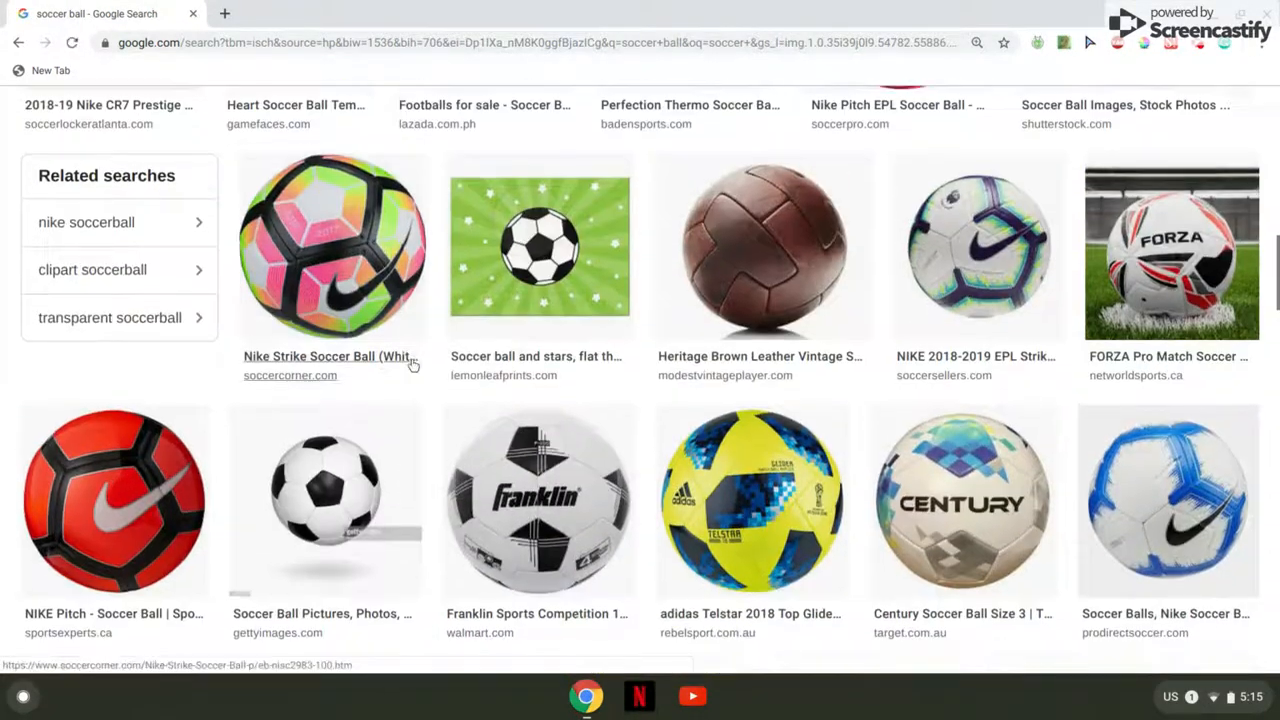
scroll("down", 3)
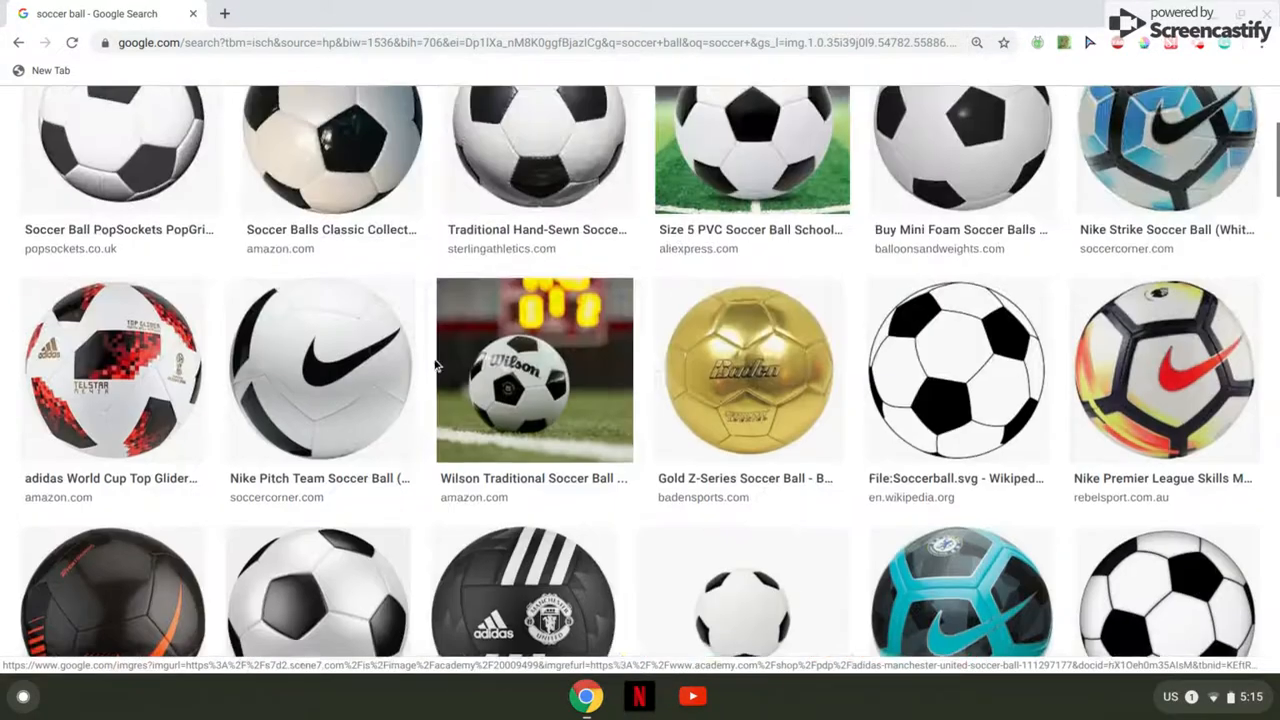
mouse_move(1144, 388)
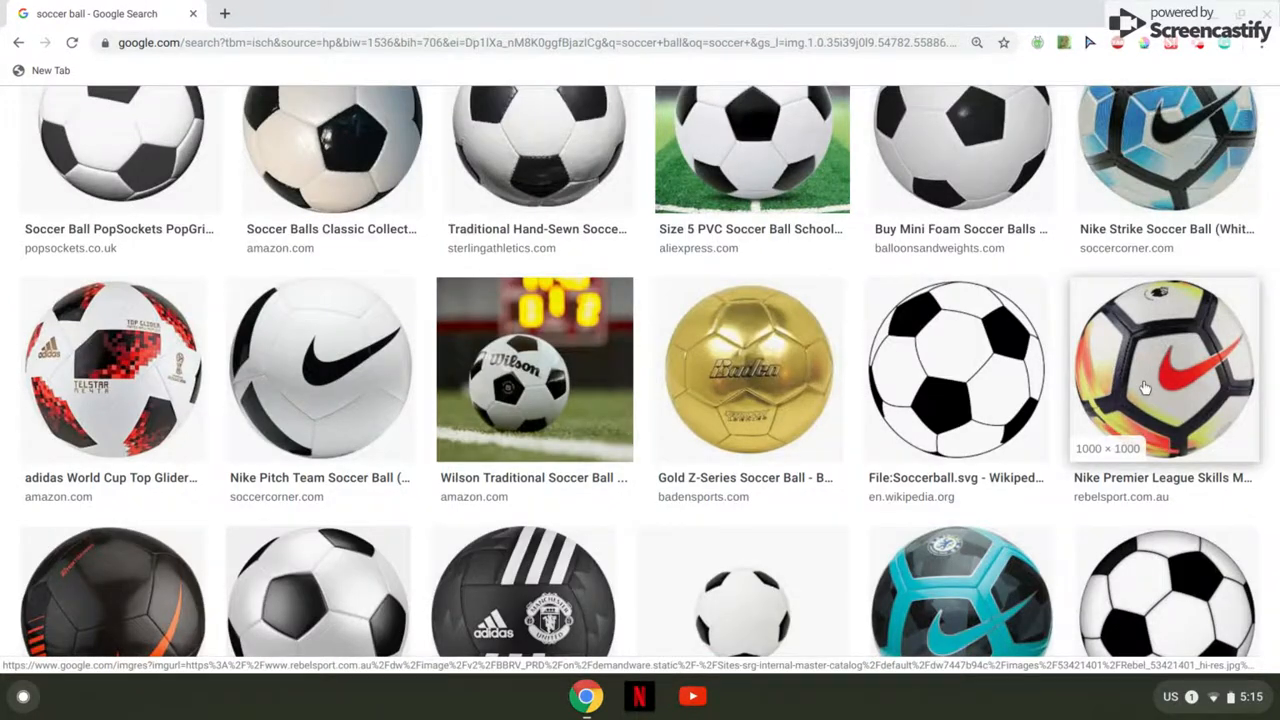
right_click(1164, 370)
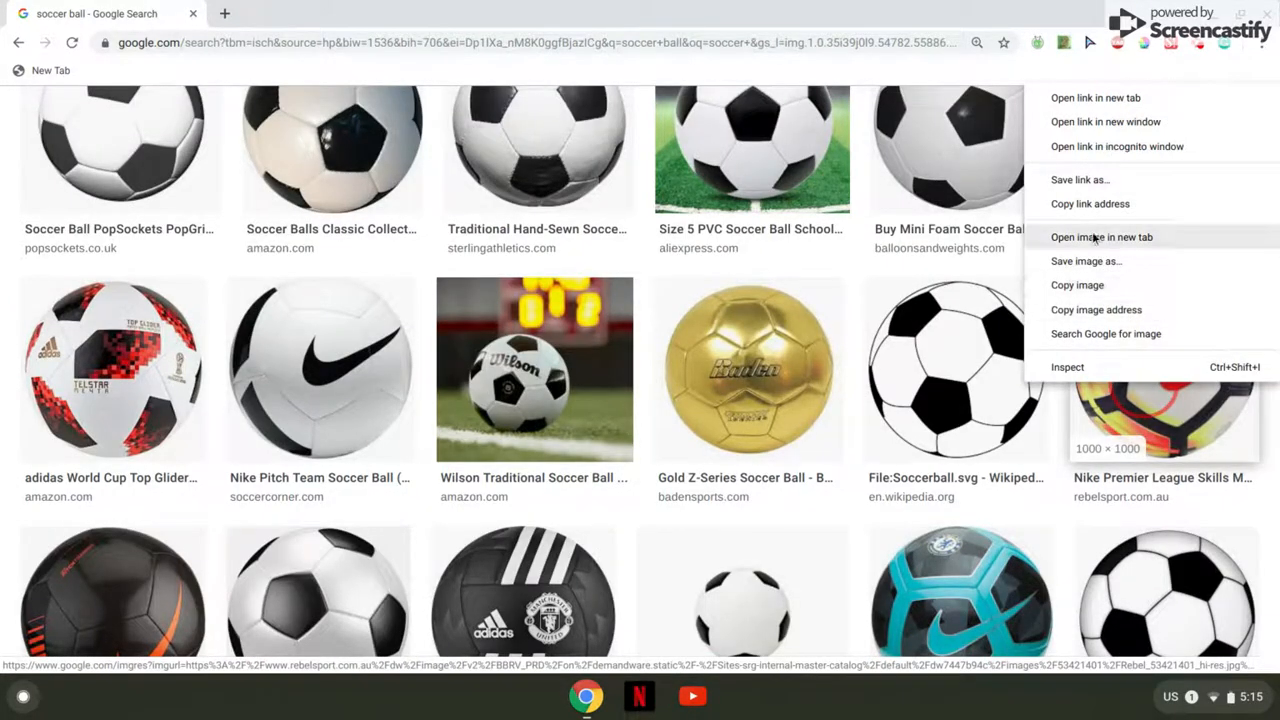
mouse_move(1084, 260)
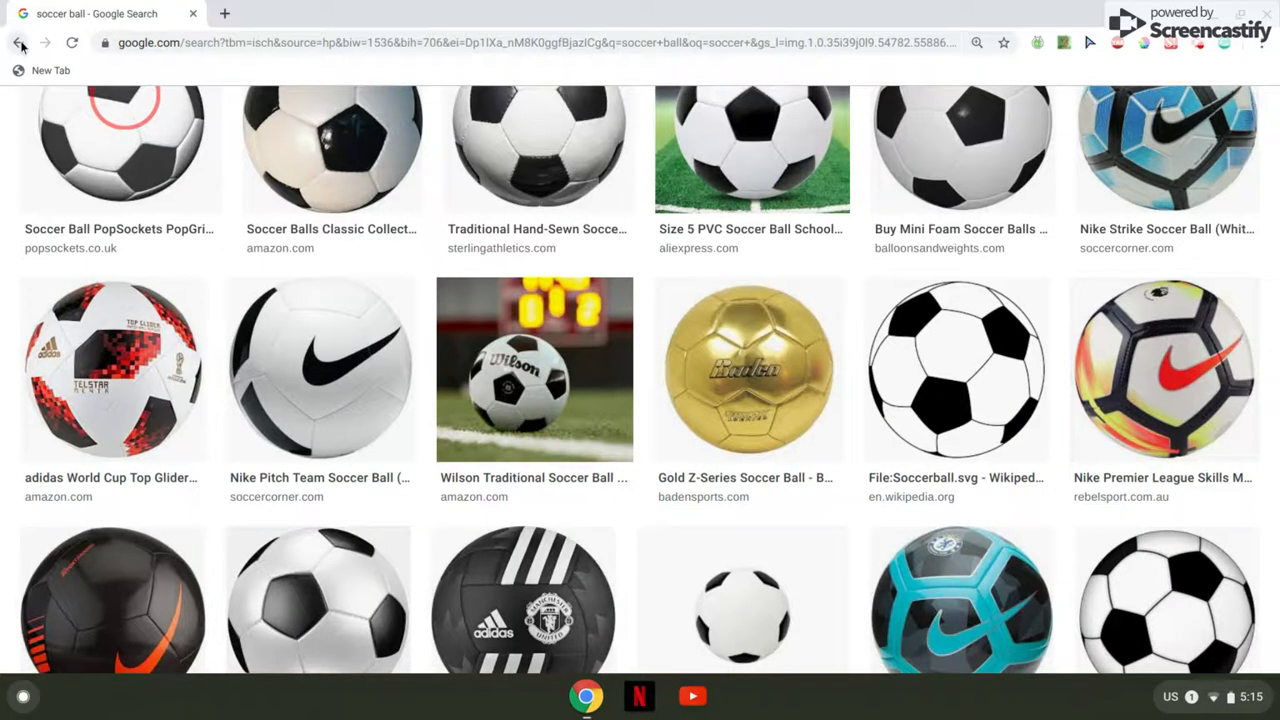
Step: Go back and navigate to google.com via the 'go' search suggestion
left_click(18, 42)
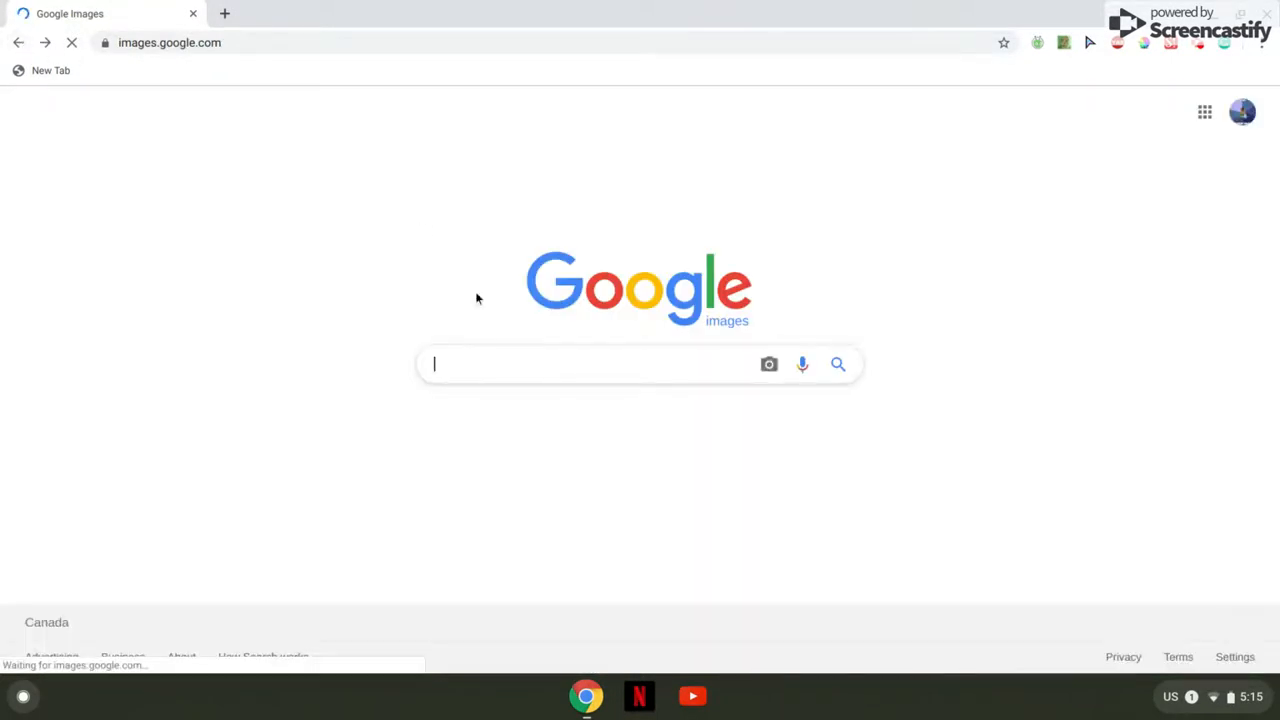
type("go")
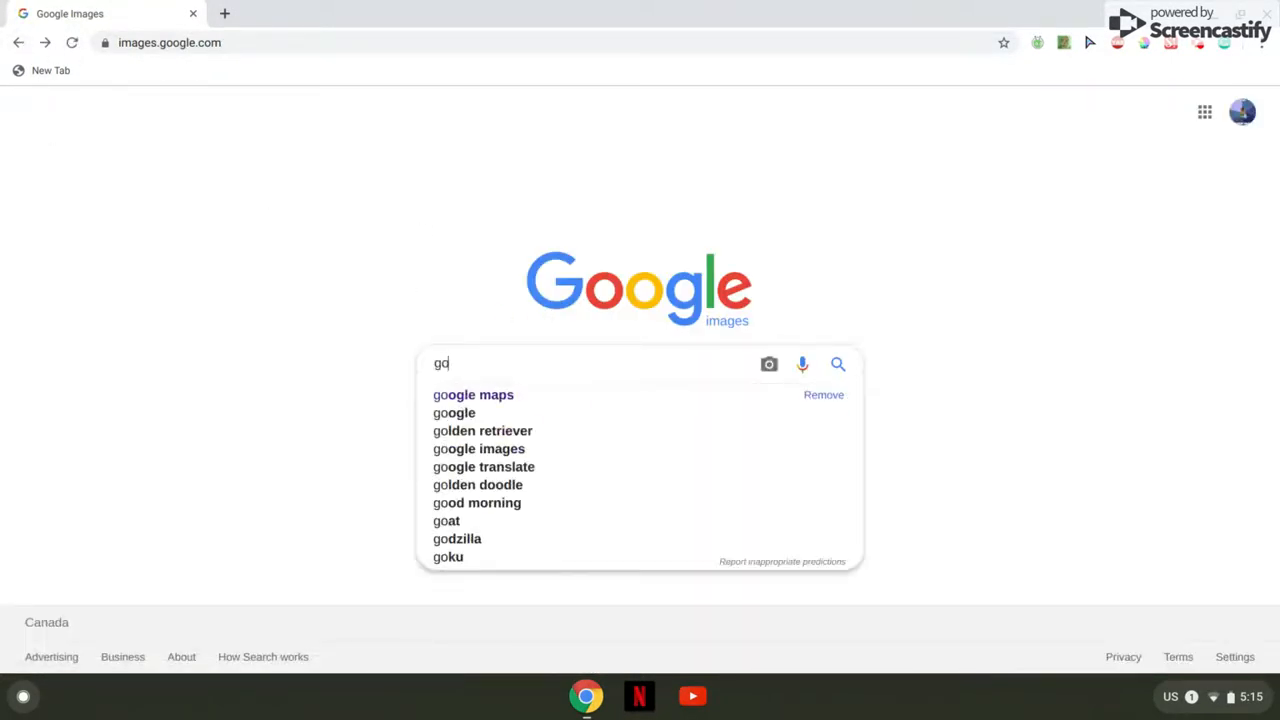
left_click(454, 412)
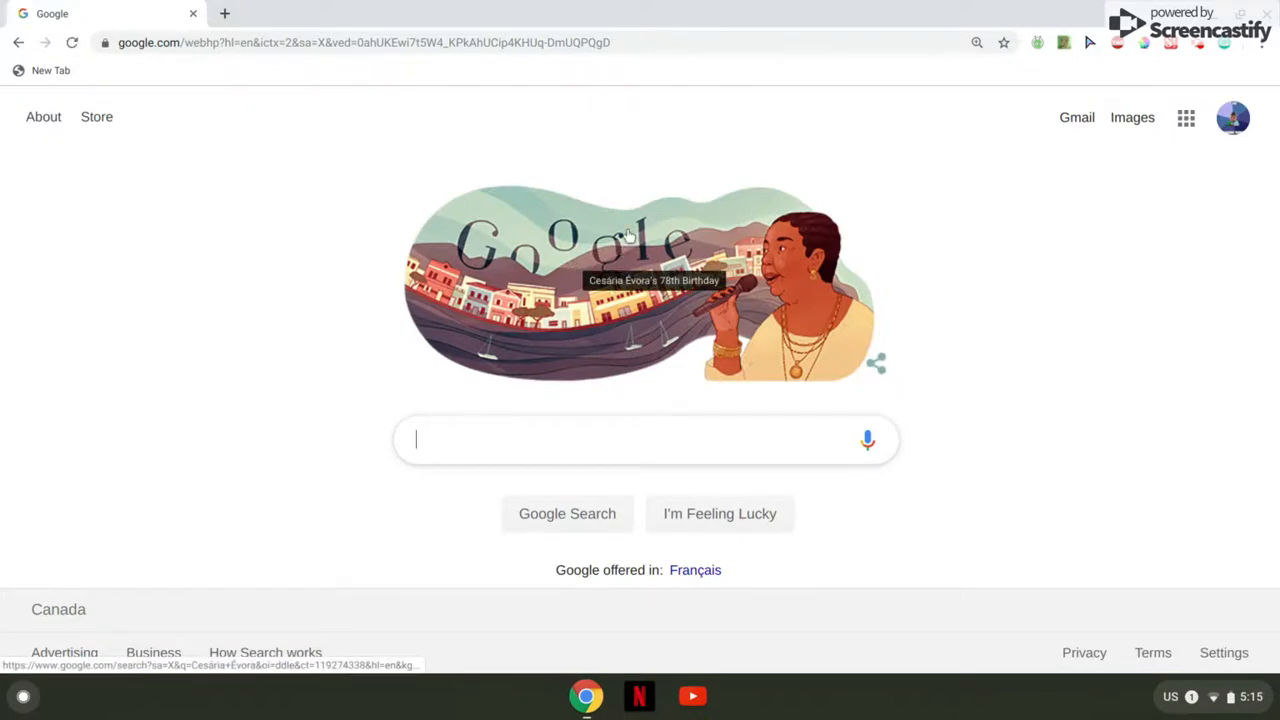
Step: Inspect the doodle, swap its img src to the Nike soccer ball URL, and close DevTools
right_click(628, 236)
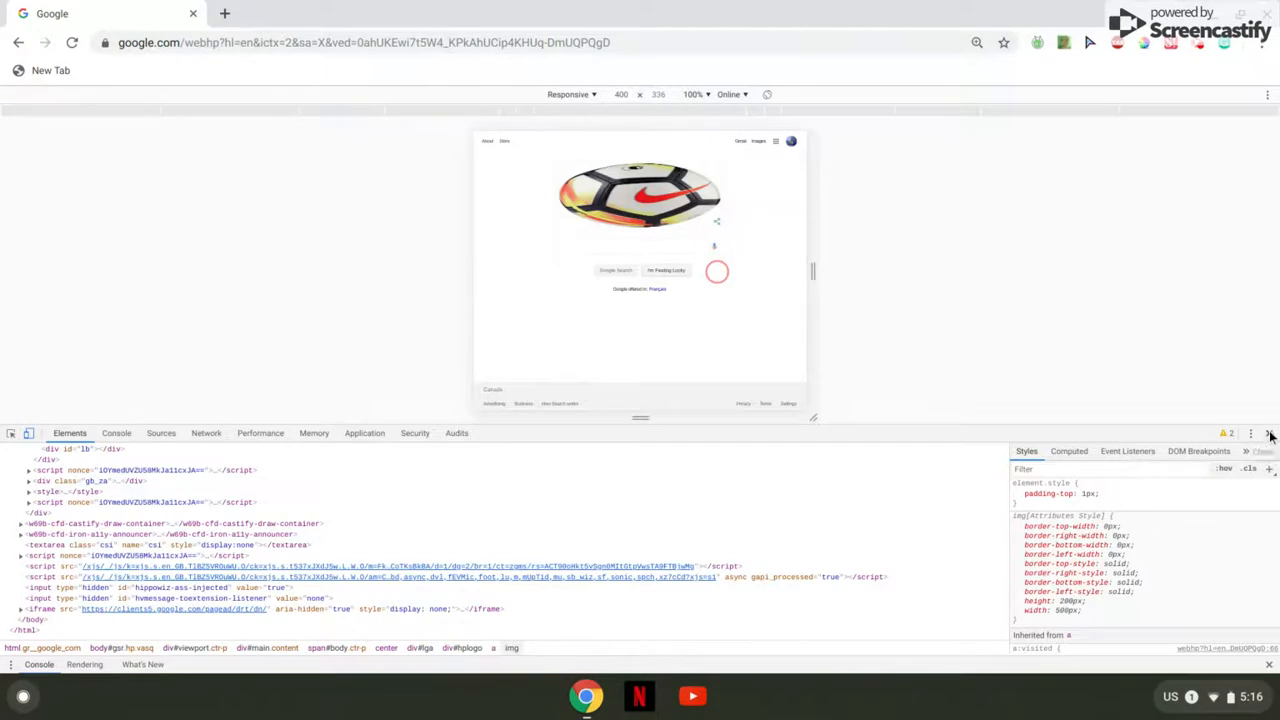
left_click(1270, 432)
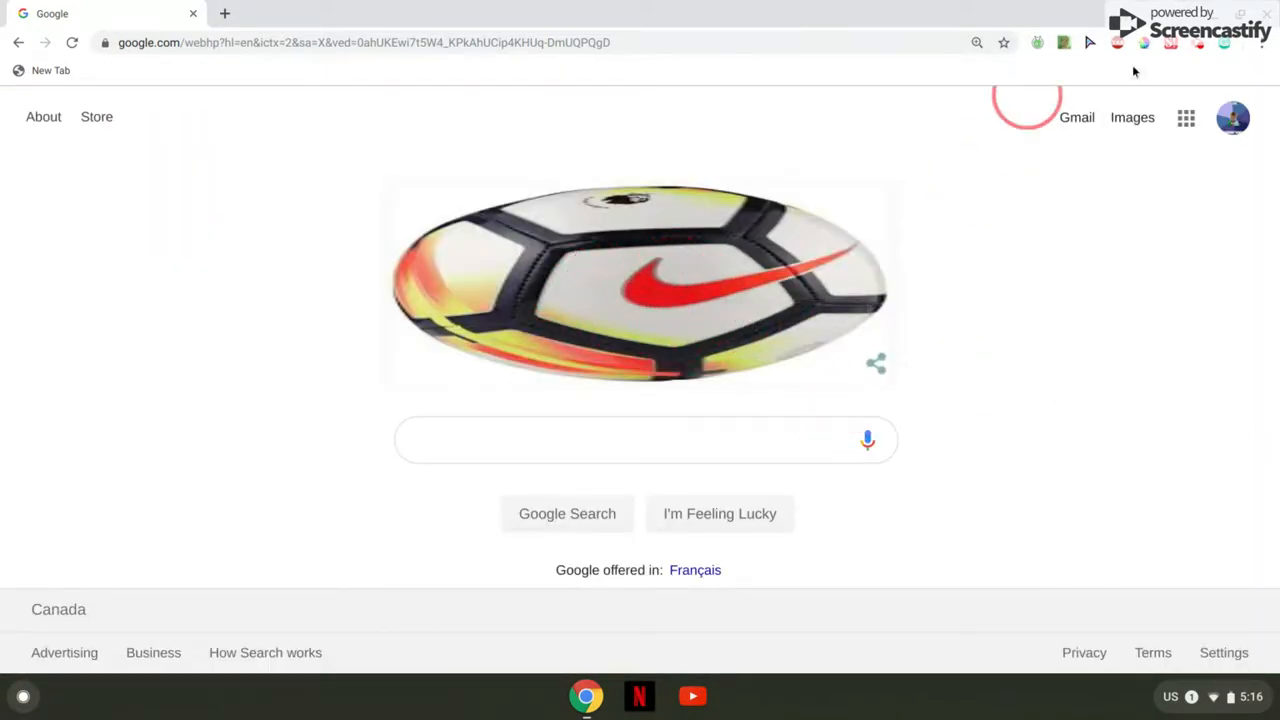
mouse_move(1200, 42)
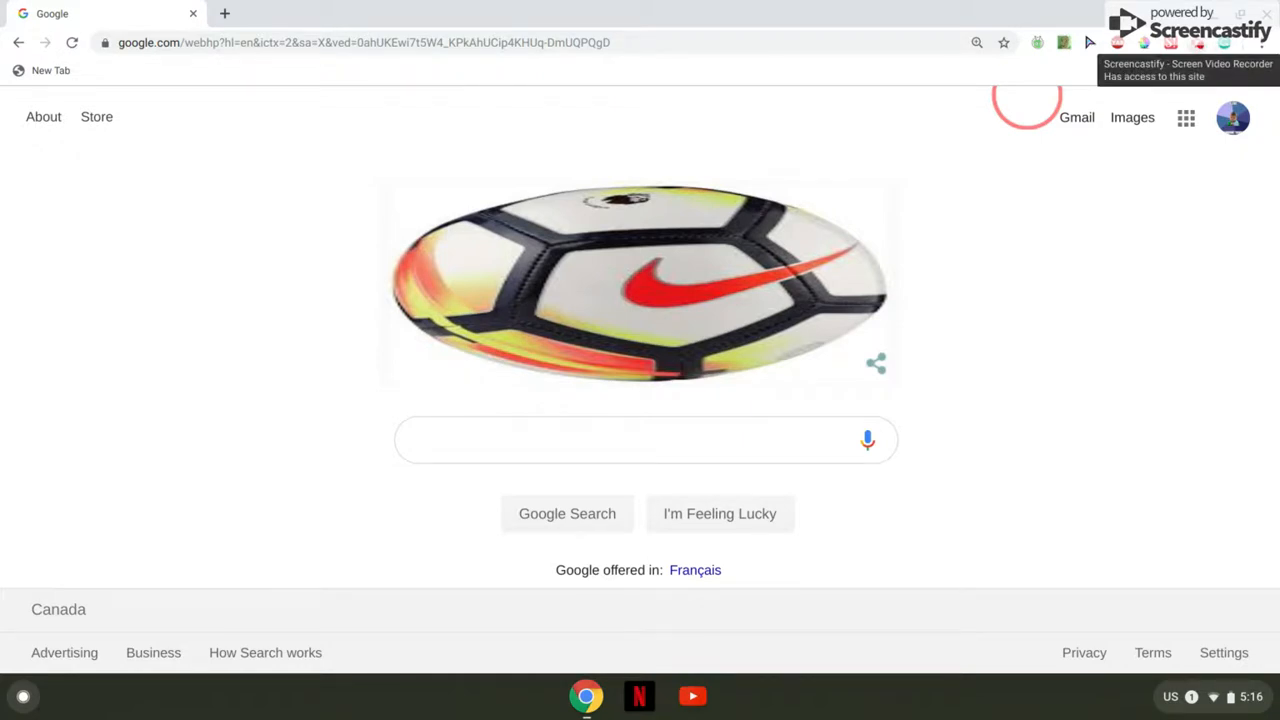
mouse_move(620, 400)
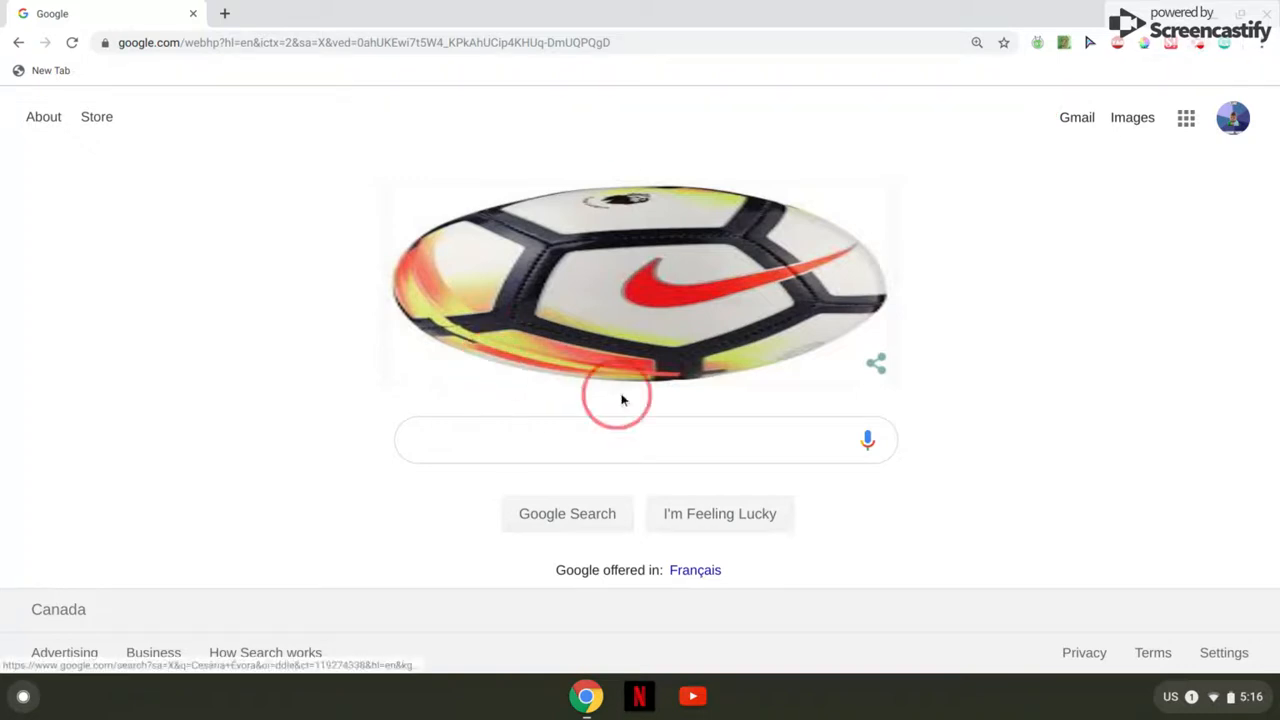
mouse_move(1008, 322)
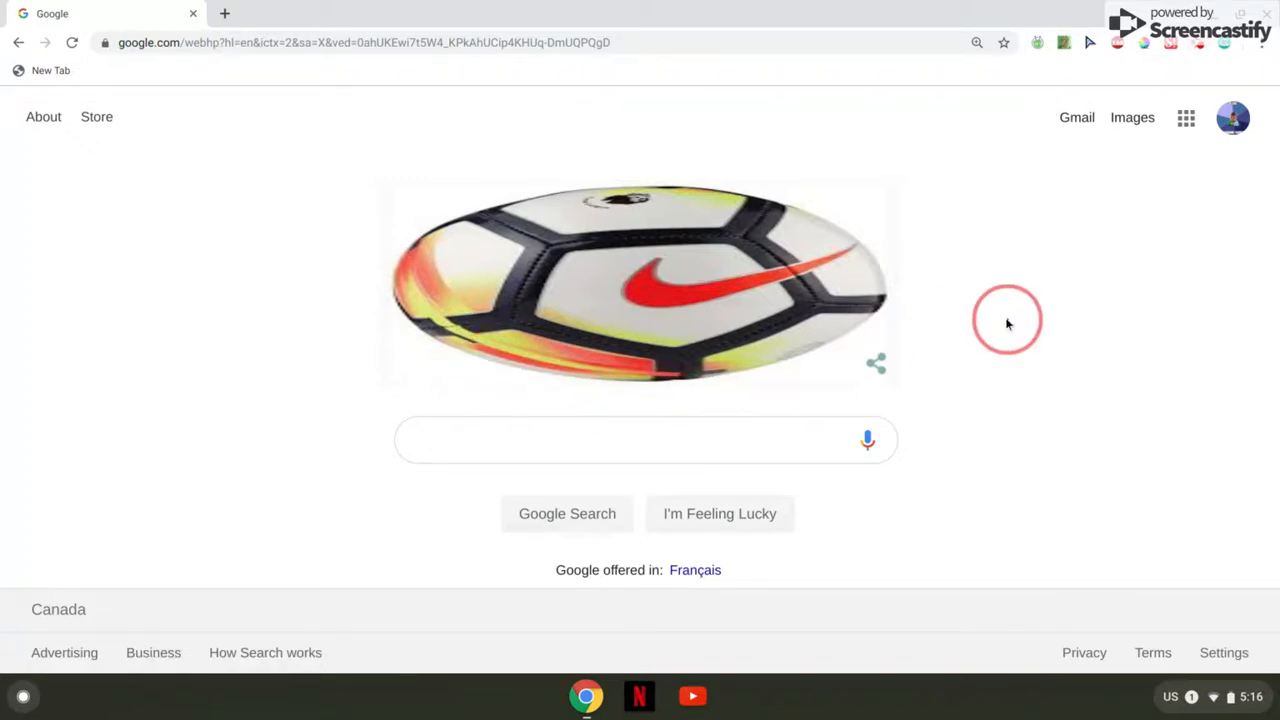
mouse_move(1000, 326)
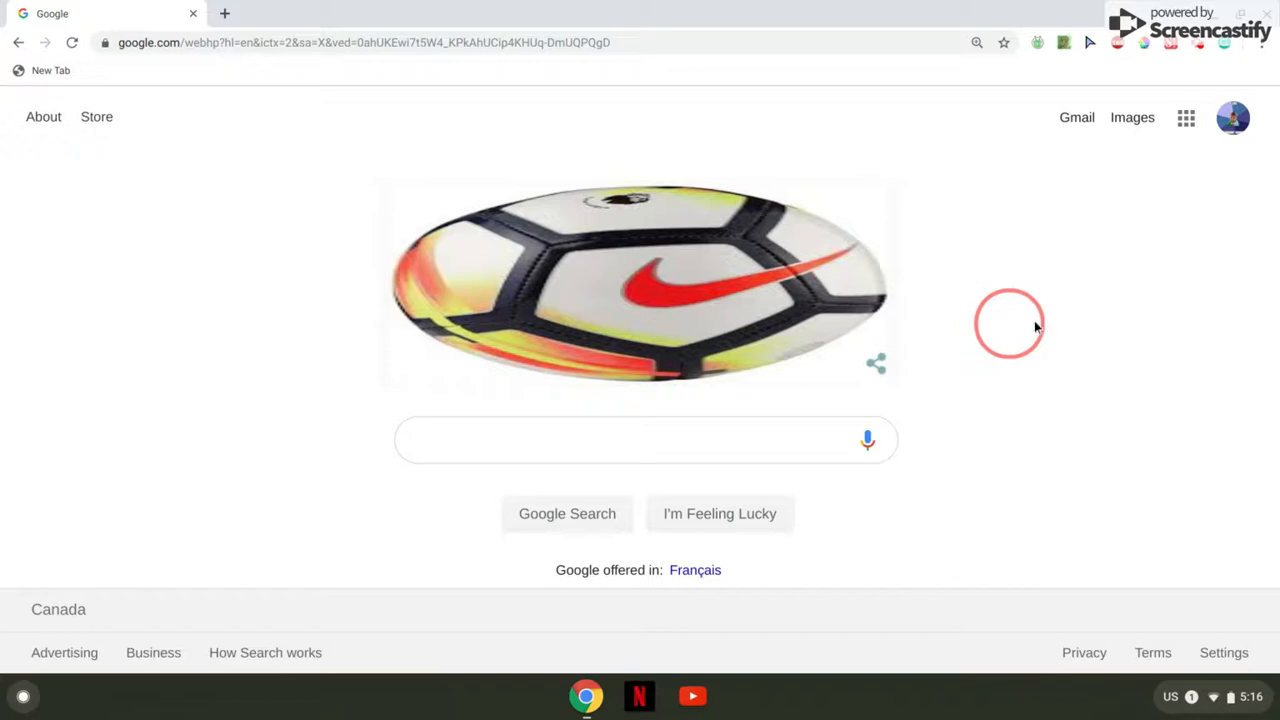
mouse_move(1196, 48)
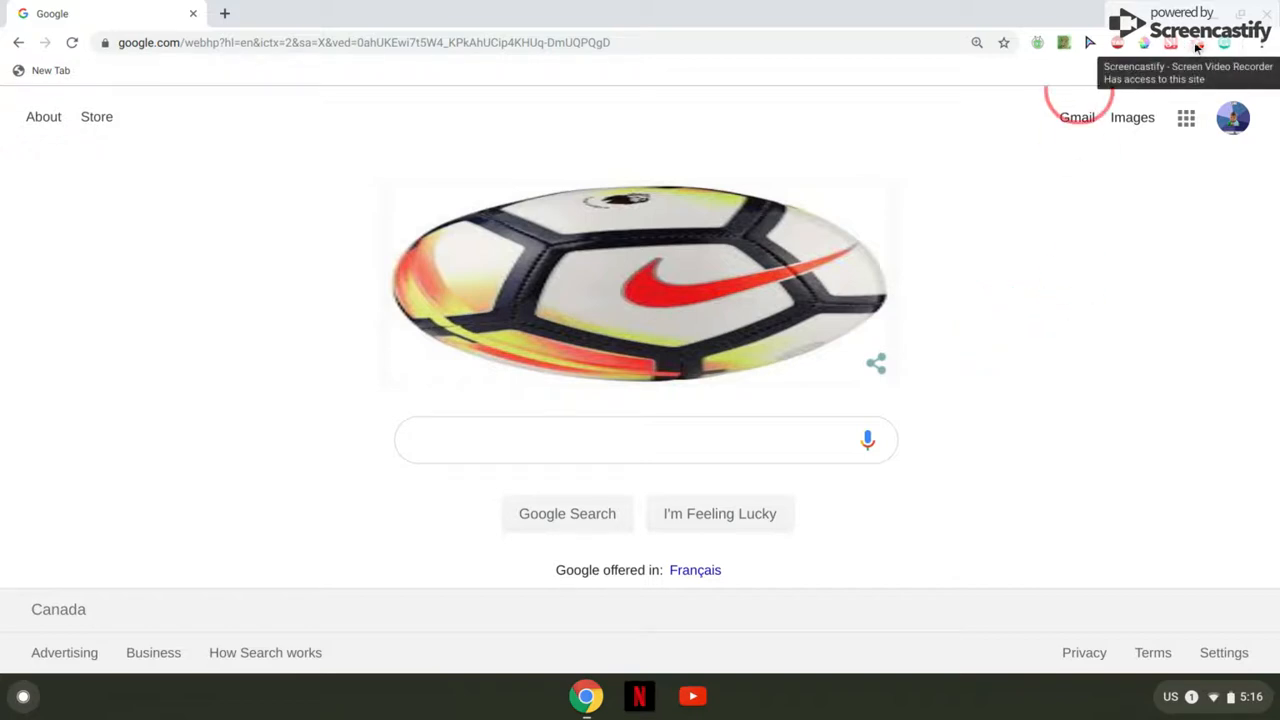
left_click(1224, 42)
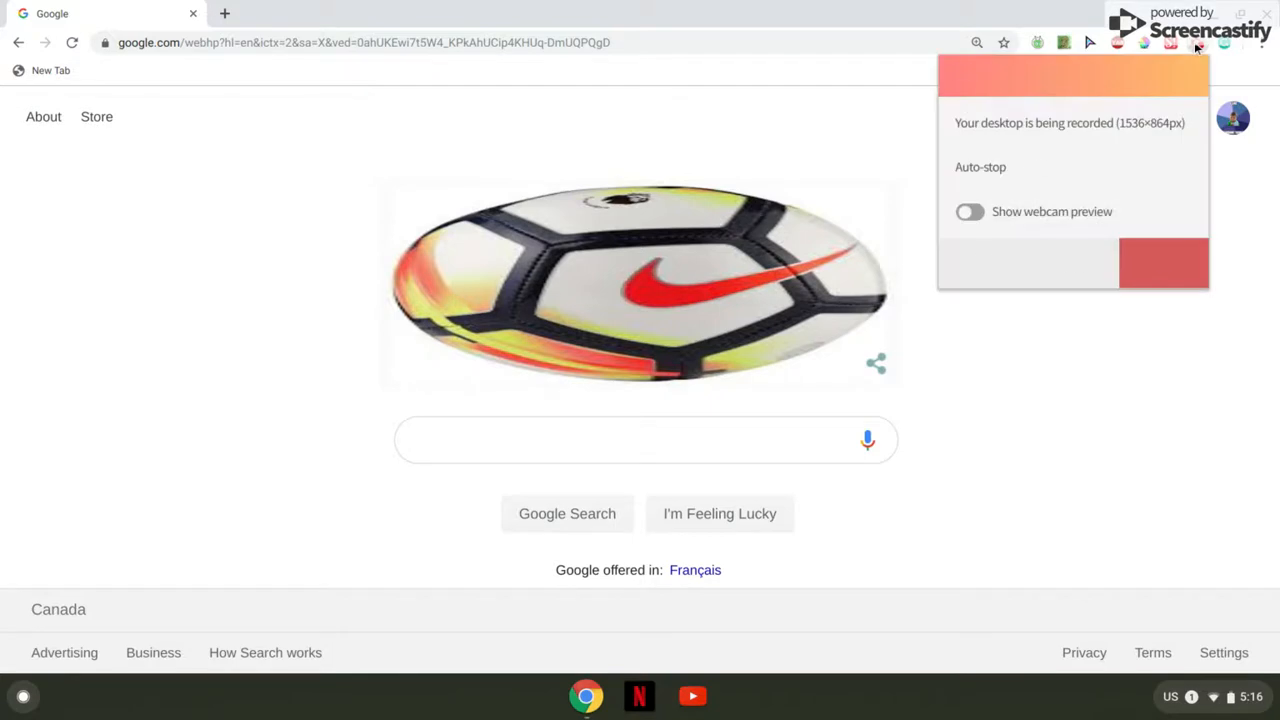